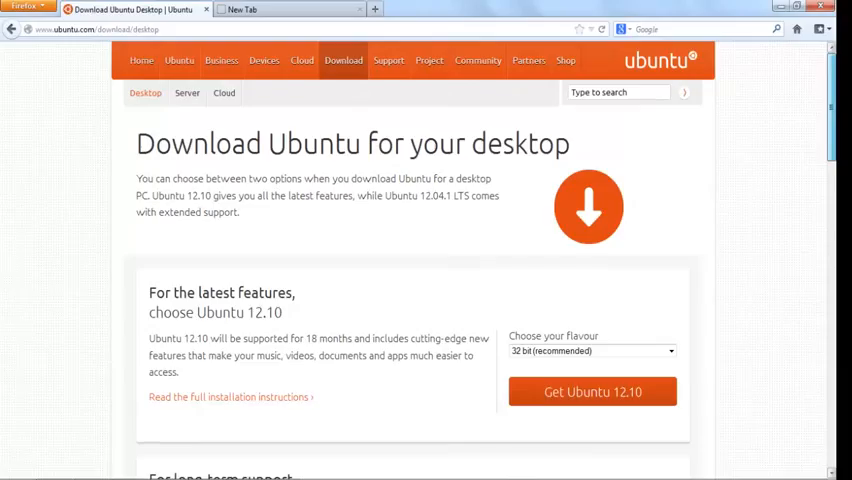
# - Download the Universal USB Installer from the Pendrivelinux page
pyautogui.scroll(-3)
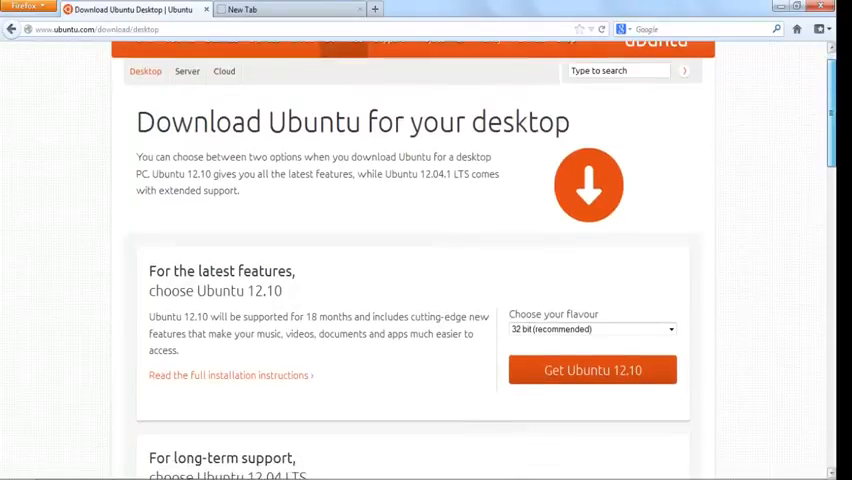
pyautogui.scroll(-3)
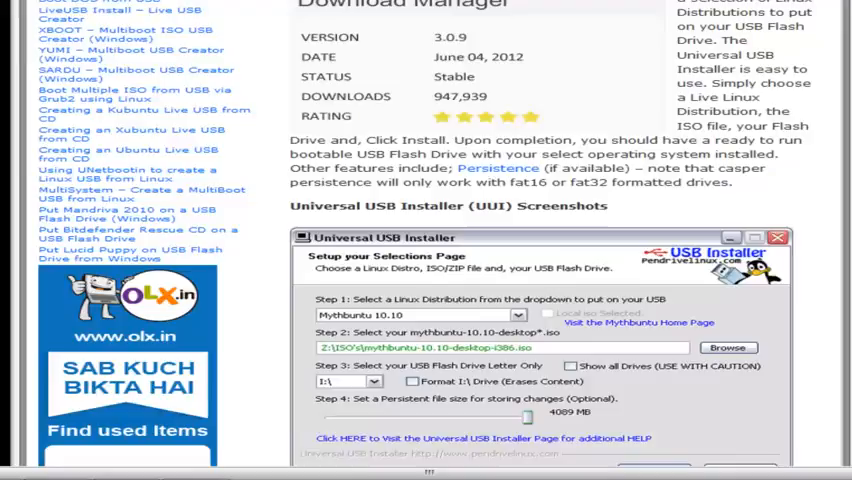
pyautogui.scroll(-3)
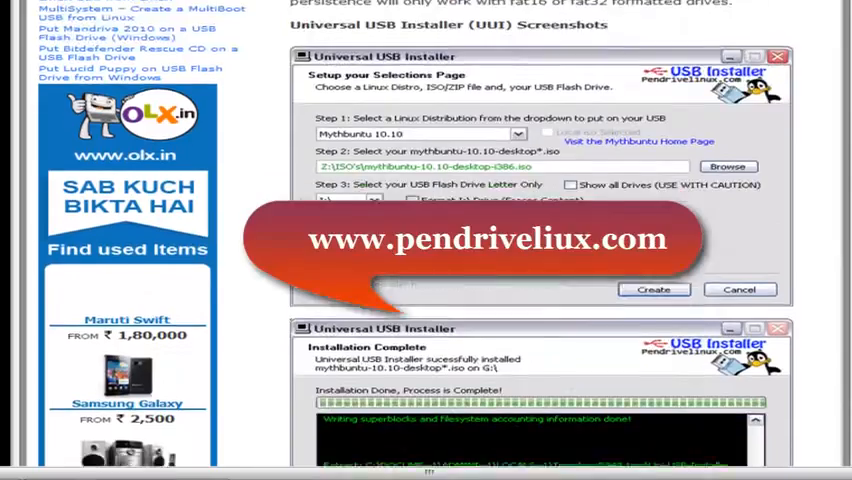
pyautogui.scroll(-3)
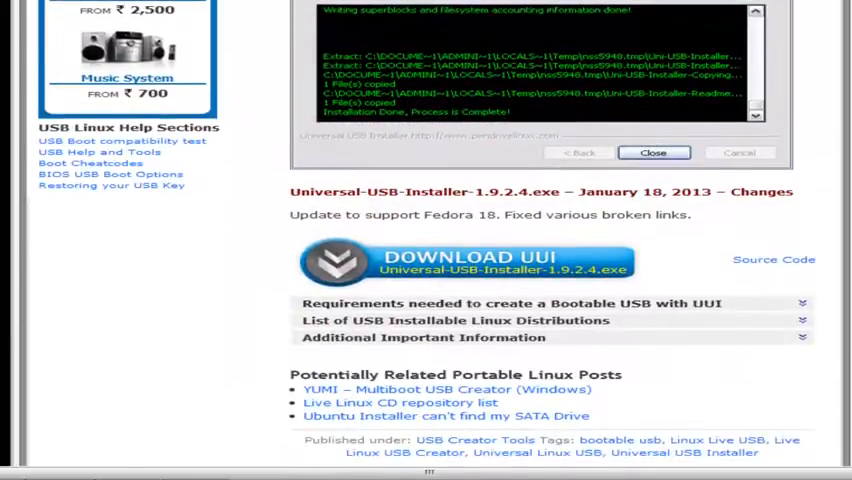
pyautogui.click(653, 152)
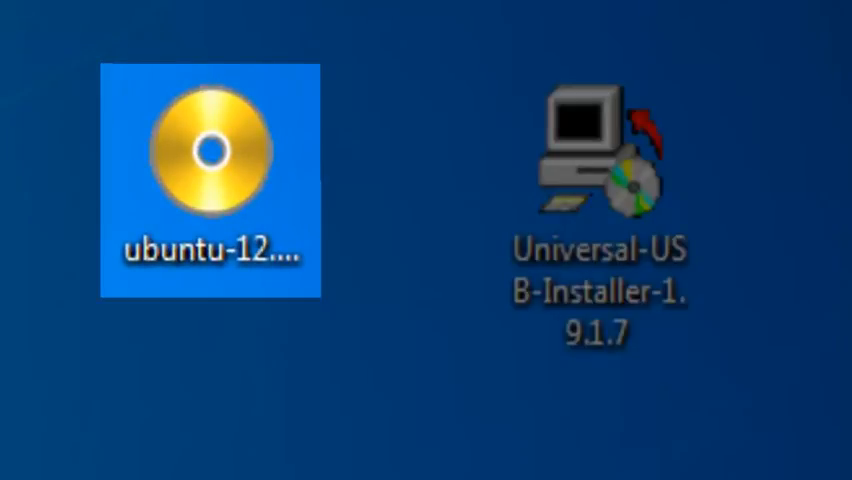
# - Run the downloaded Universal-USB-Installer-1.9.1.7 from the desktop
pyautogui.click(599, 155)
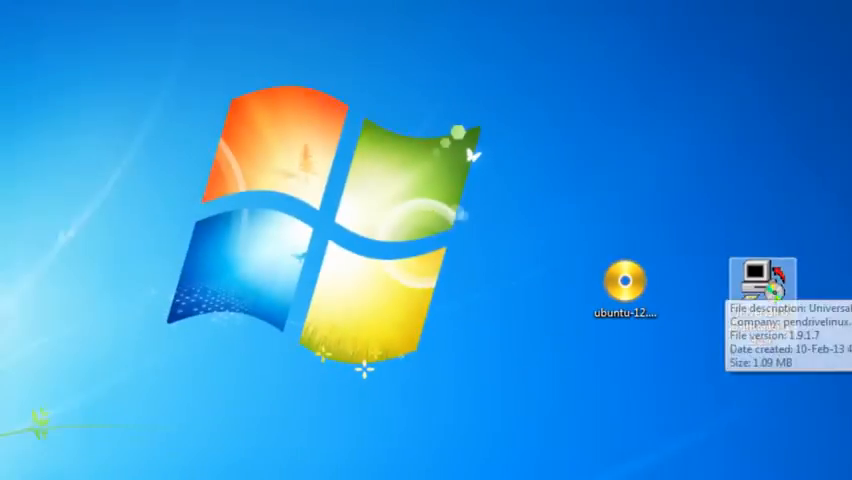
pyautogui.doubleClick(758, 274)
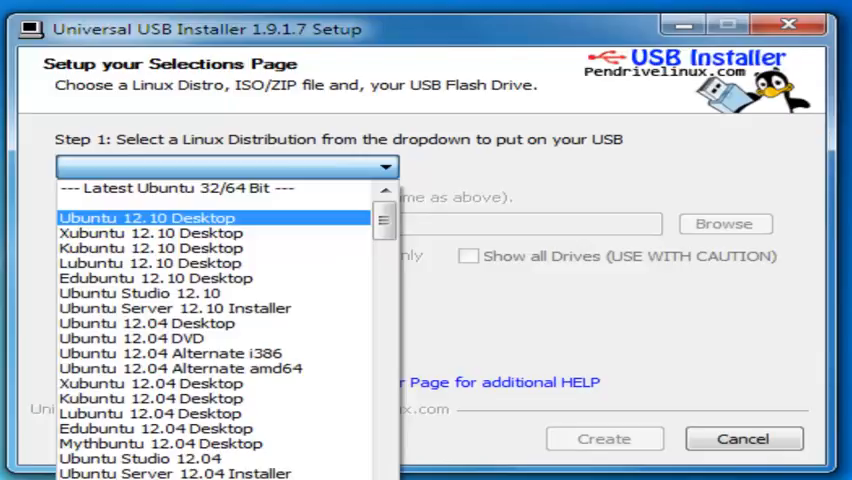
# - Choose Ubuntu 12.10 Desktop and load ubuntu-12.10-desktop-i386.iso from the desktop
pyautogui.click(150, 217)
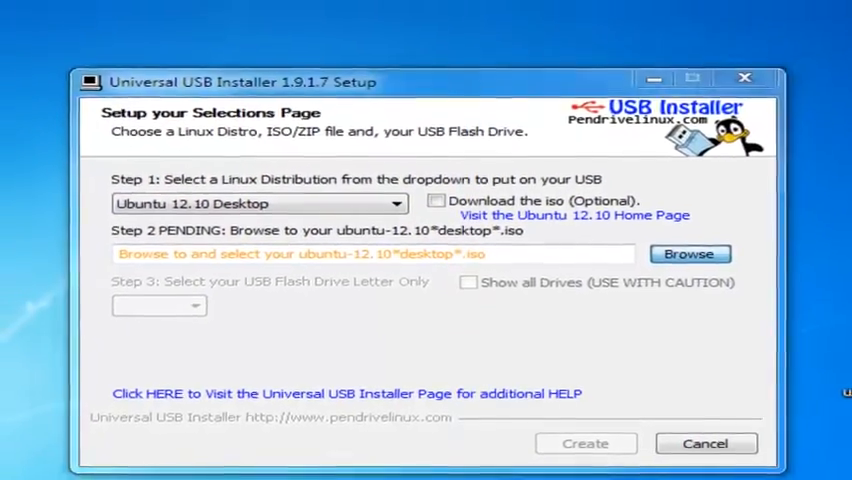
pyautogui.click(689, 253)
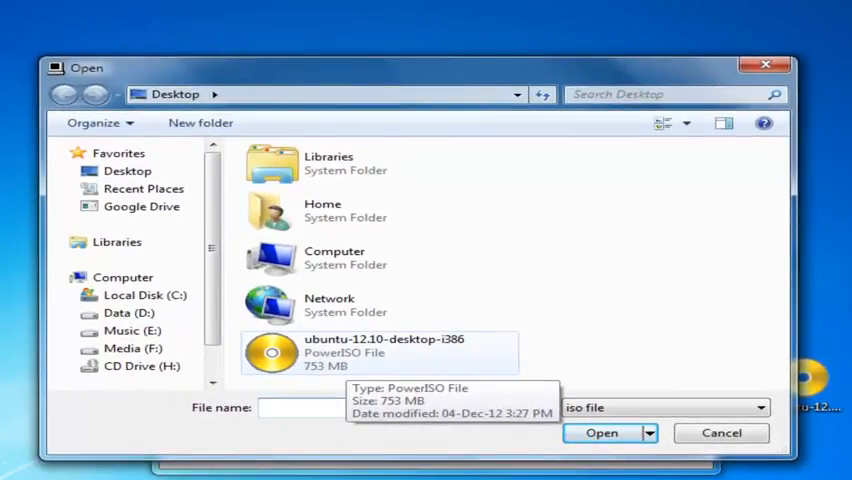
pyautogui.click(385, 351)
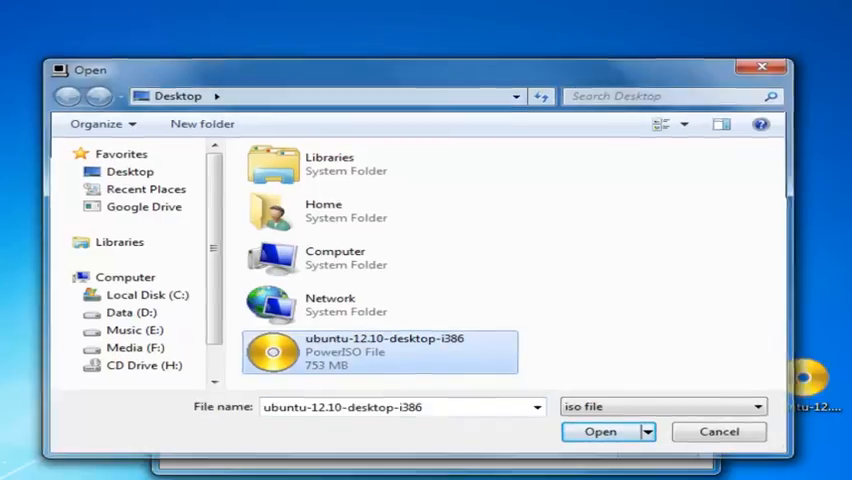
pyautogui.click(600, 431)
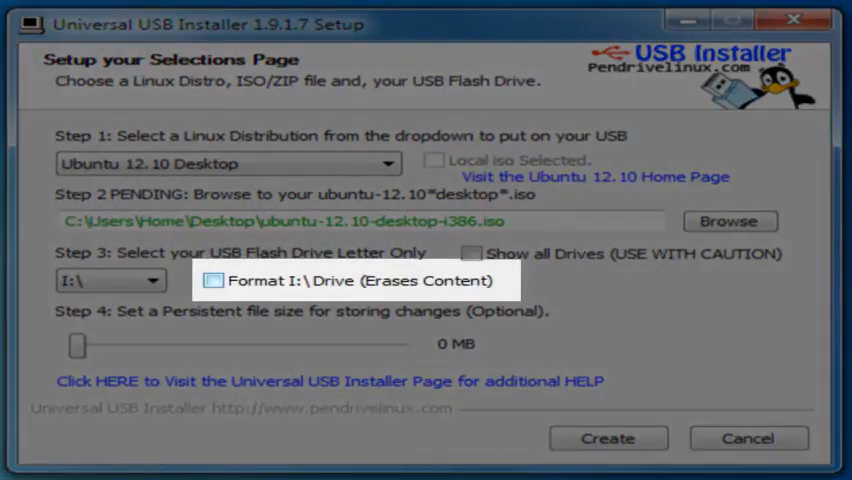
# - Format drive I: as Fat32, create the bootable Ubuntu USB, and close the finished installer
pyautogui.click(214, 280)
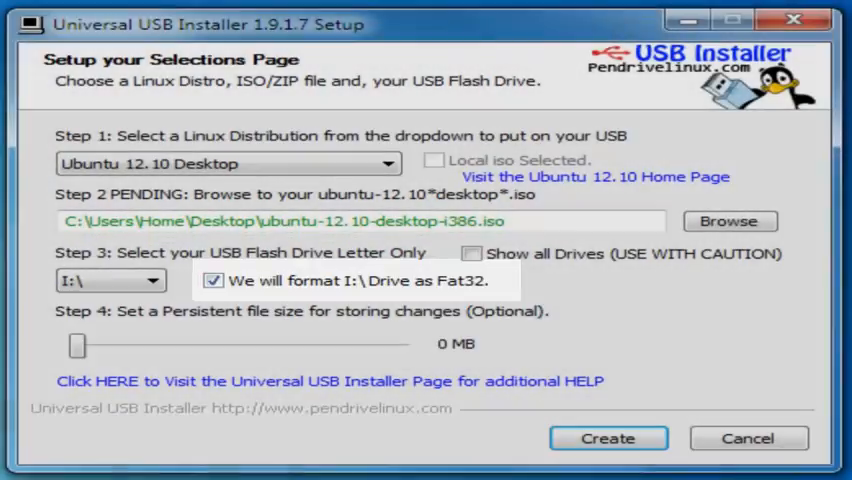
pyautogui.click(607, 438)
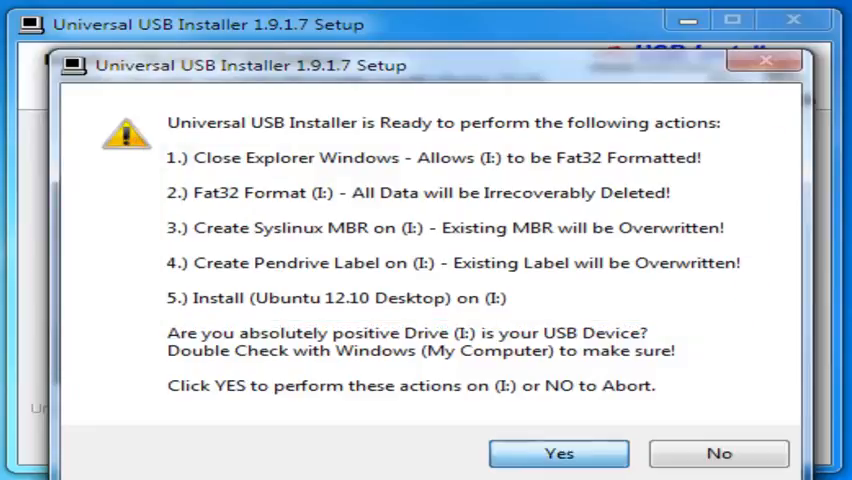
pyautogui.click(558, 453)
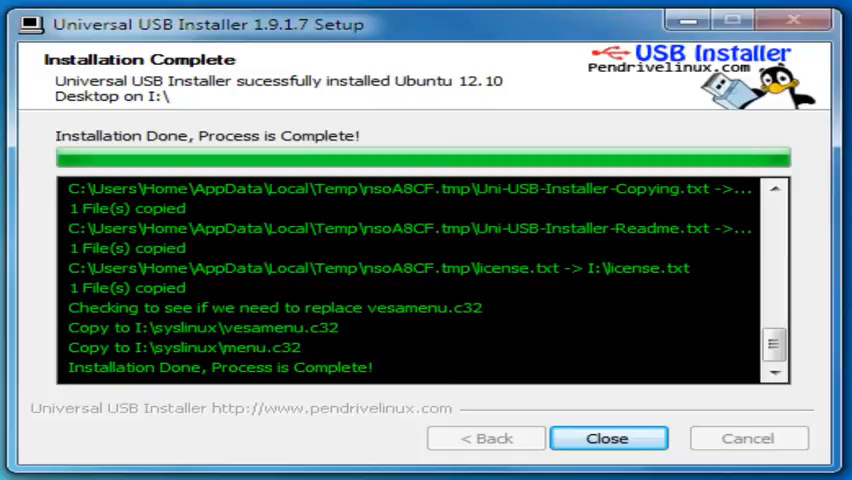
pyautogui.click(608, 438)
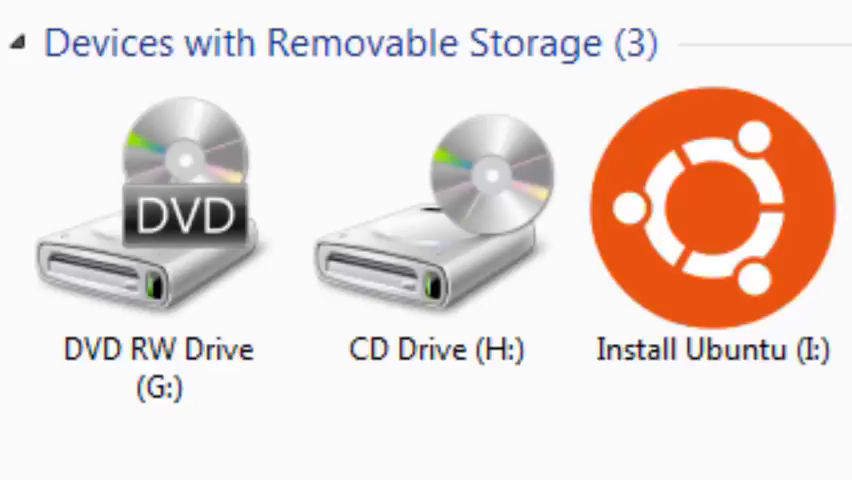
# - Check that the USB stick shows as Install Ubuntu (I:) in Computer
pyautogui.click(704, 220)
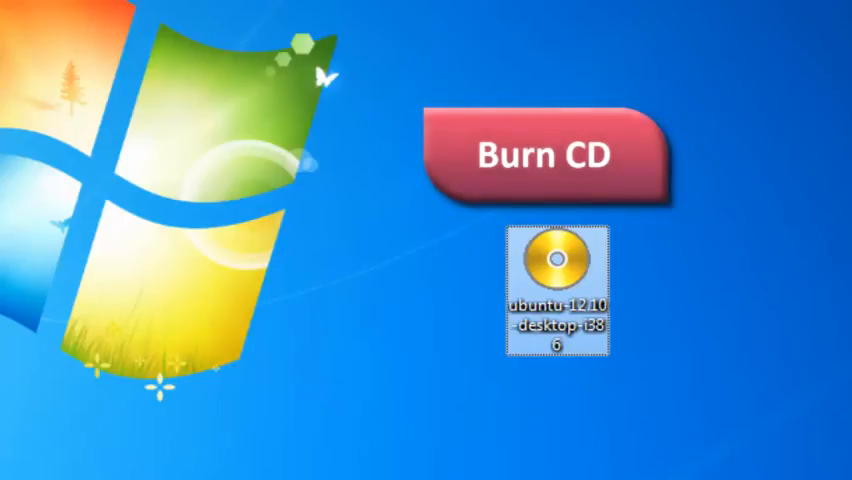
# - Launch the disc image burner for ubuntu-12.10-desktop-i386 from the desktop
pyautogui.click(547, 152)
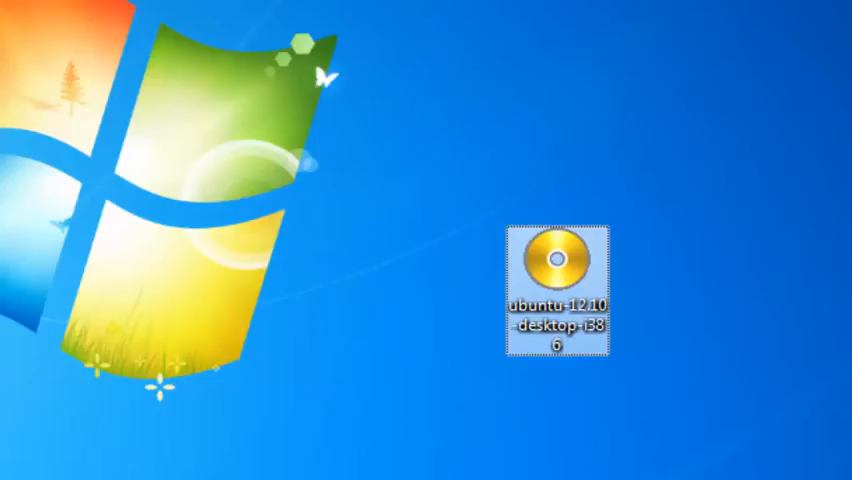
pyautogui.doubleClick(559, 258)
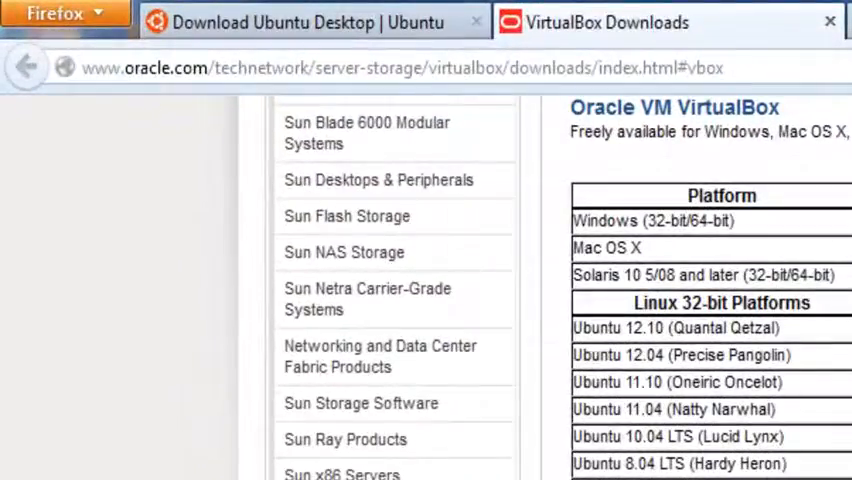
# - Download VirtualBox-4.2.6-82870-Win.exe for Windows from Oracle's downloads page
pyautogui.scroll(-3)
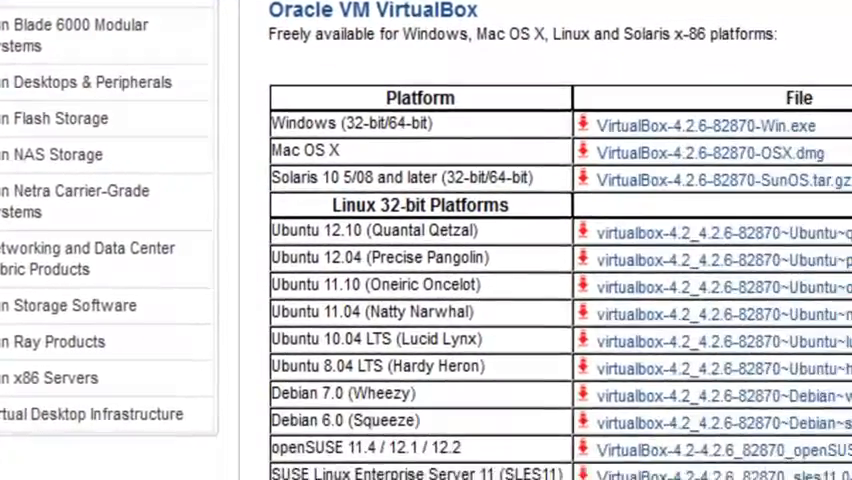
pyautogui.scroll(-3)
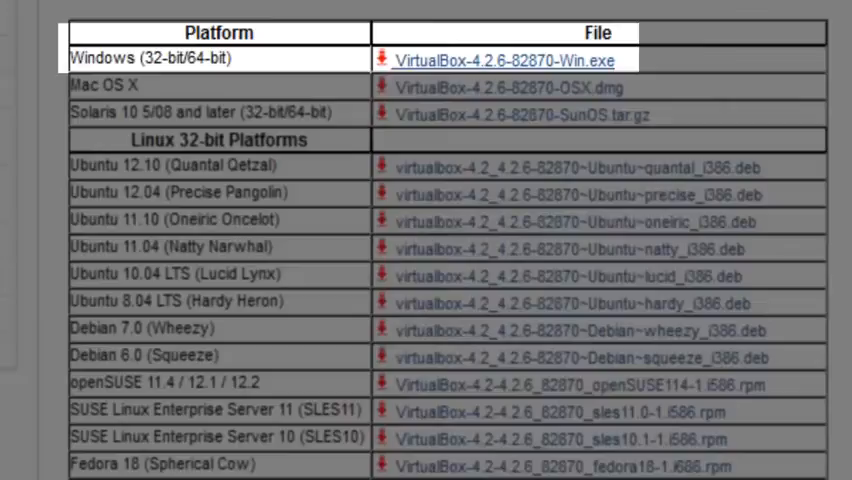
pyautogui.click(494, 59)
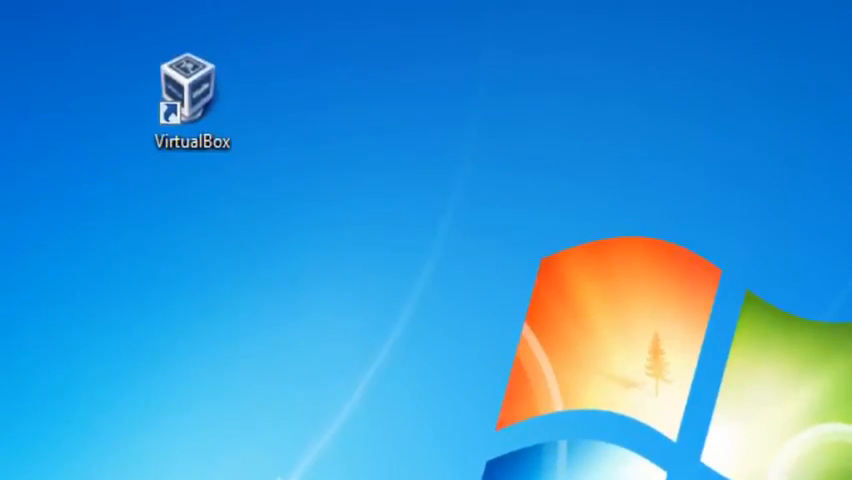
# - Start a new VirtualBox machine named Guru99 with operating system type Linux
pyautogui.doubleClick(185, 90)
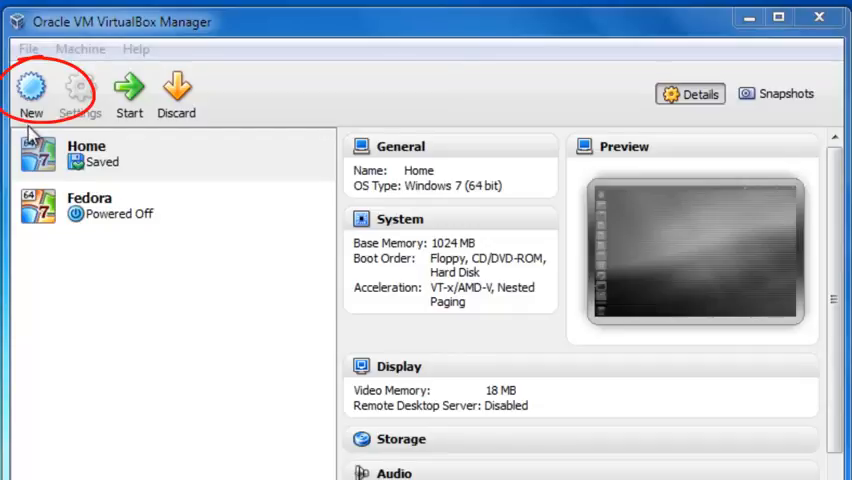
pyautogui.click(31, 90)
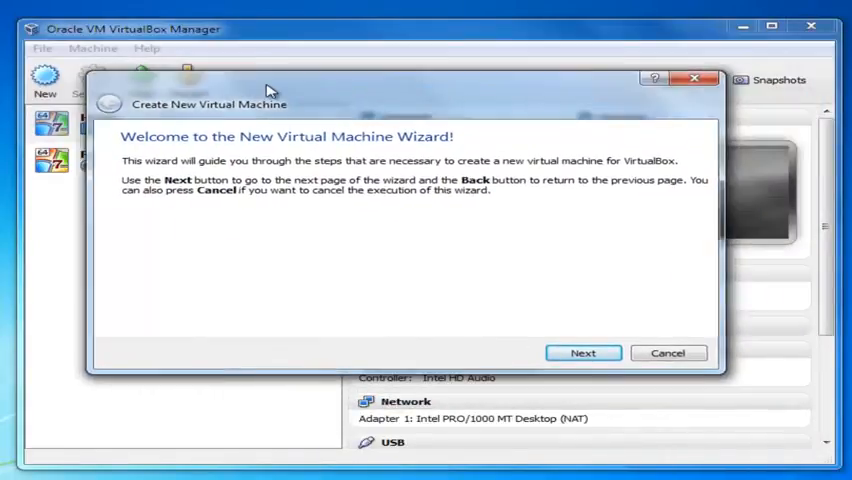
pyautogui.click(583, 352)
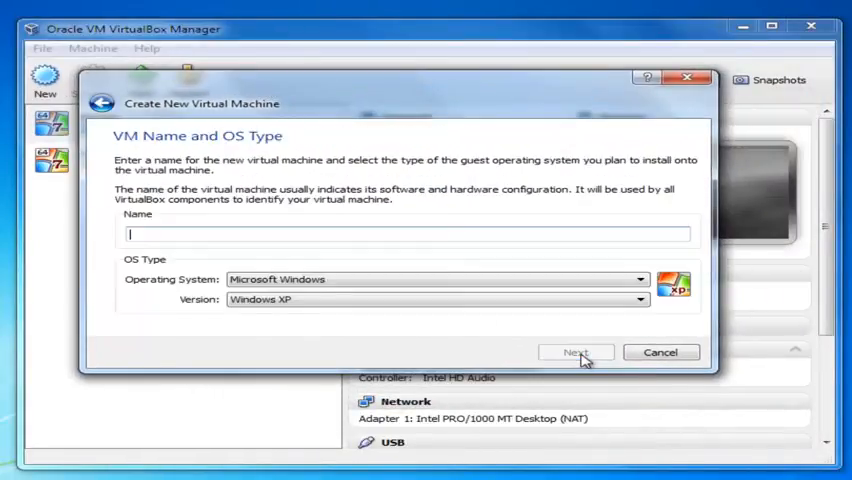
pyautogui.write('Guru99')
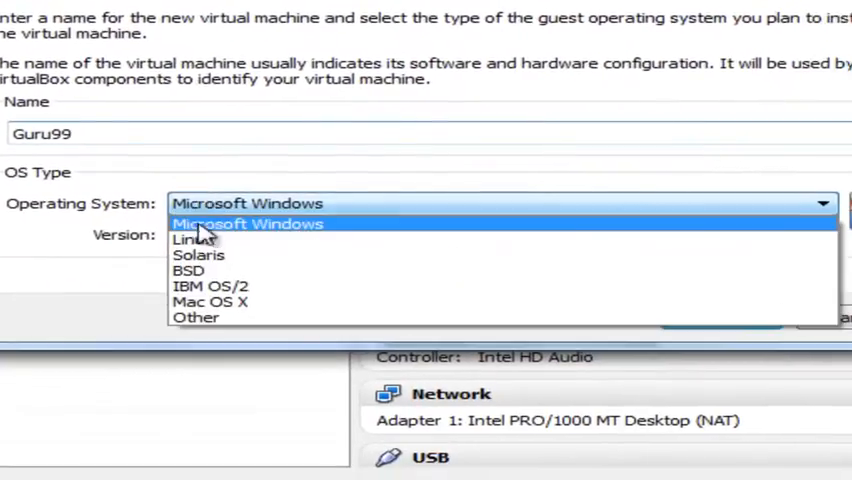
pyautogui.click(183, 239)
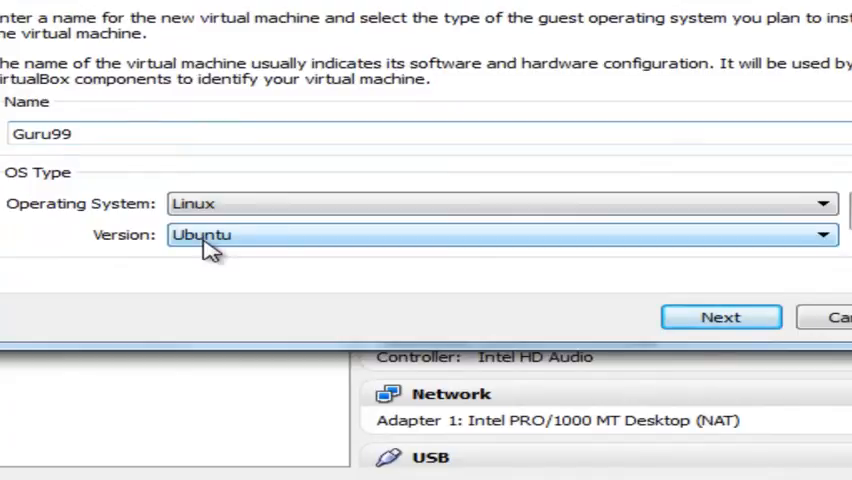
pyautogui.click(720, 316)
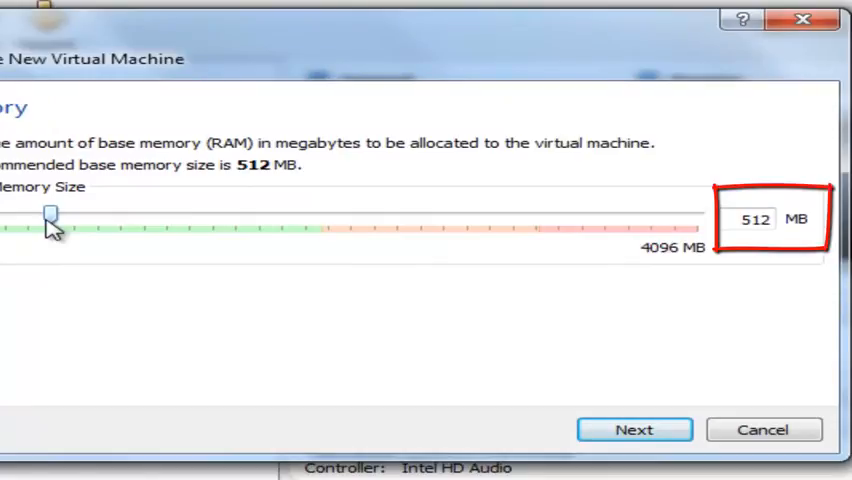
# - Try the memory slider, then keep the recommended 512 MB base memory
pyautogui.moveTo(52, 214); pyautogui.dragTo(120, 214)
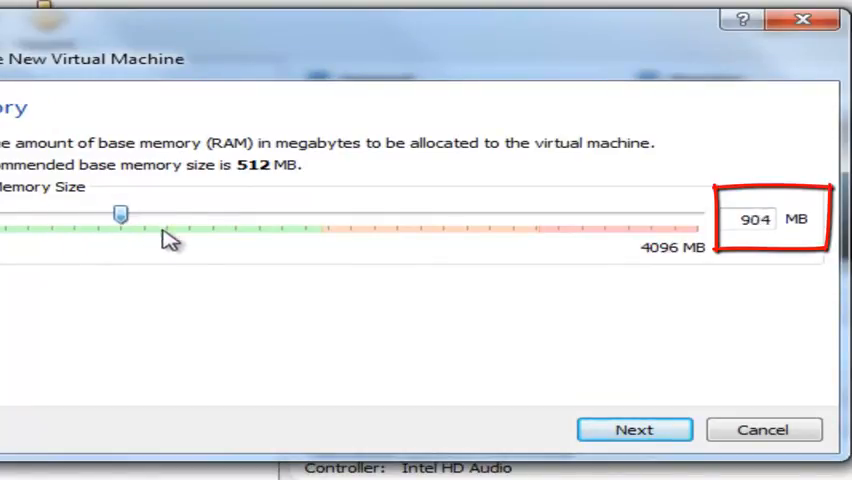
pyautogui.moveTo(120, 213); pyautogui.dragTo(50, 213)
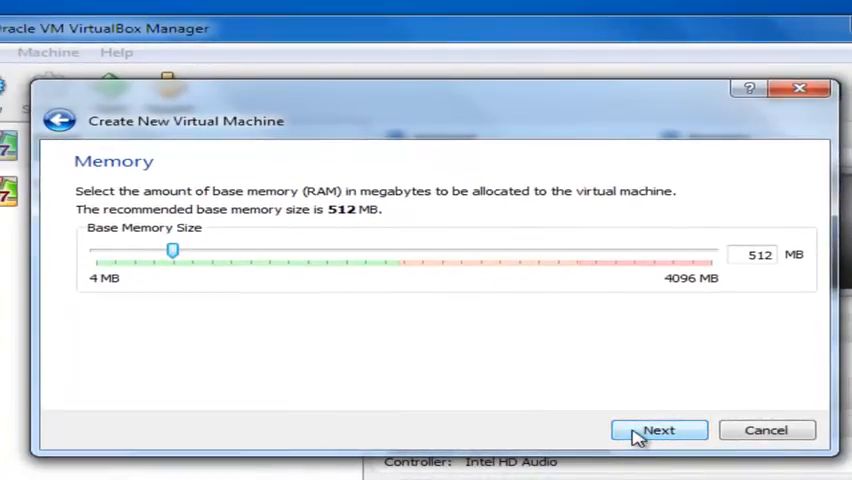
pyautogui.click(658, 430)
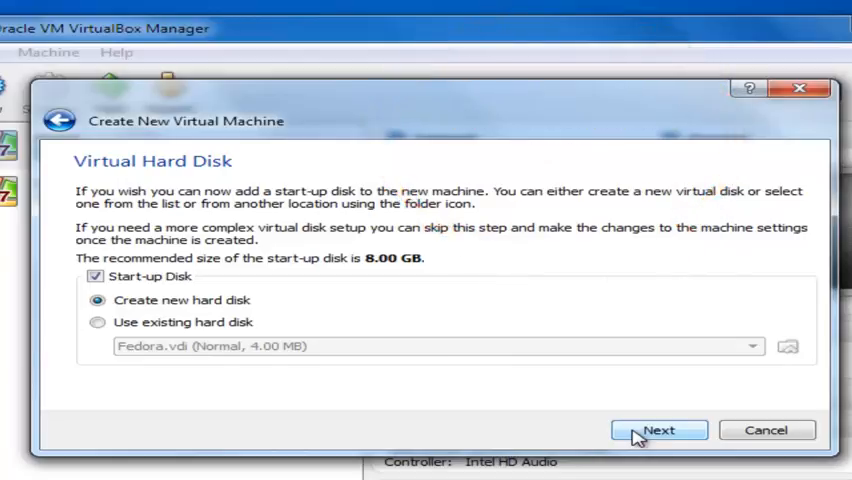
# - Create a new start-up hard disk keeping the VDI file type
pyautogui.click(658, 429)
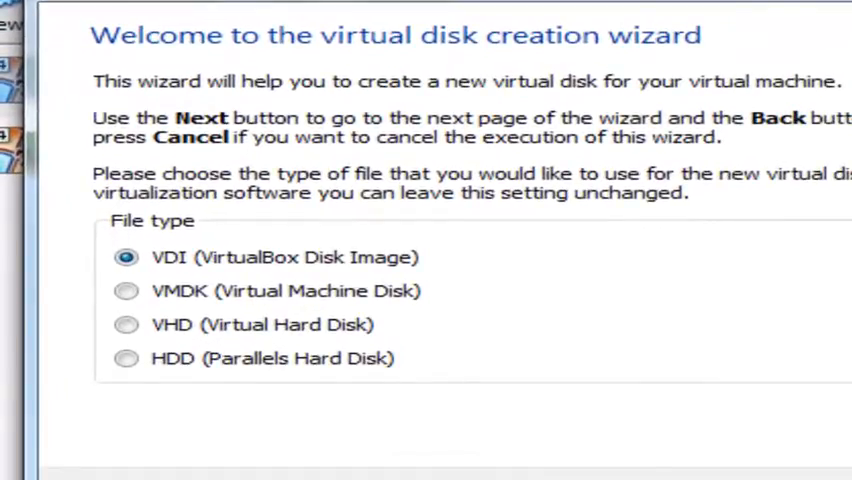
pyautogui.moveTo(500, 287)
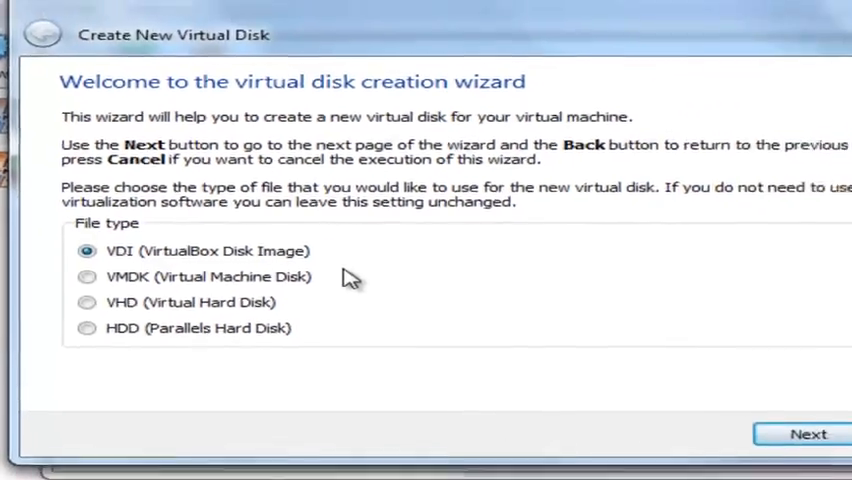
pyautogui.click(808, 433)
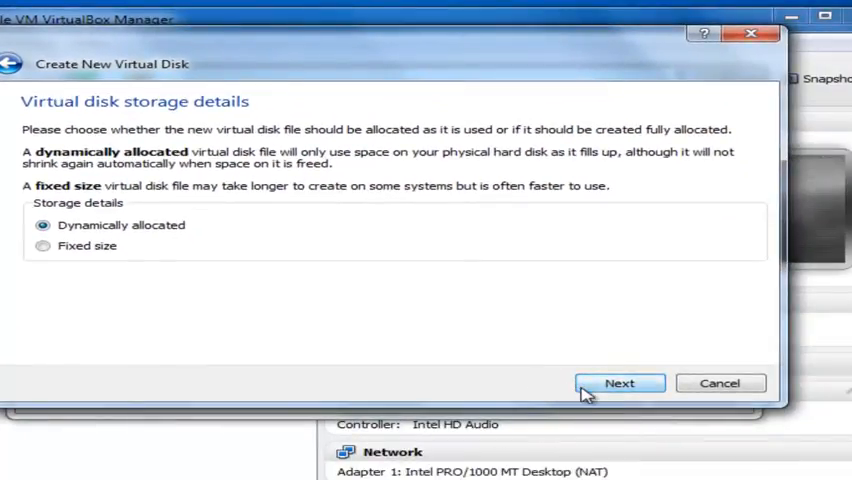
# - Keep dynamic allocation and save the 8.00 GB disk as Guru99.vdi in the Guru99 folder
pyautogui.click(619, 383)
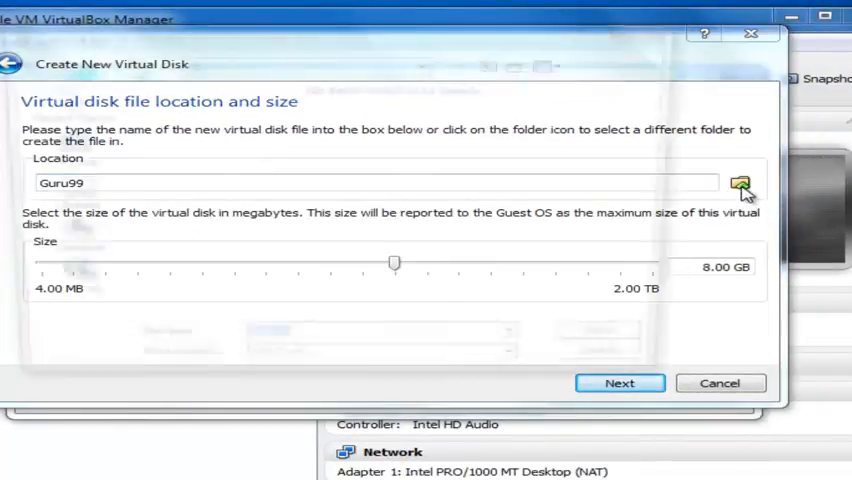
pyautogui.click(740, 187)
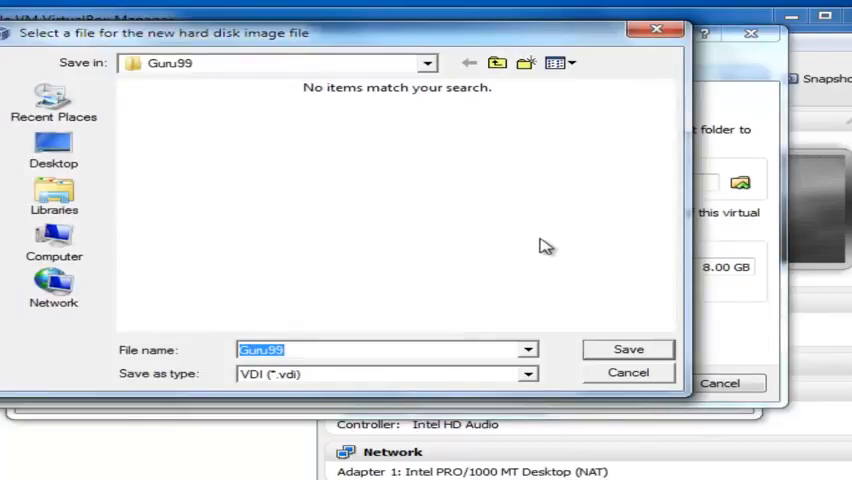
pyautogui.click(628, 349)
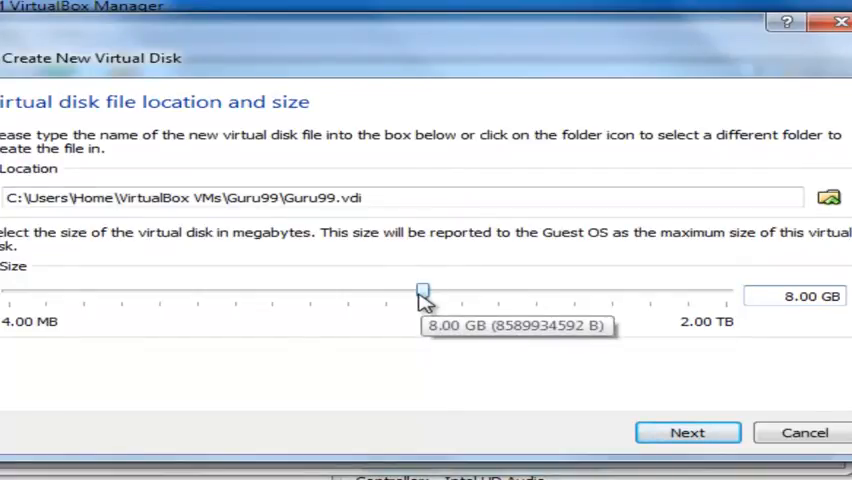
pyautogui.click(687, 432)
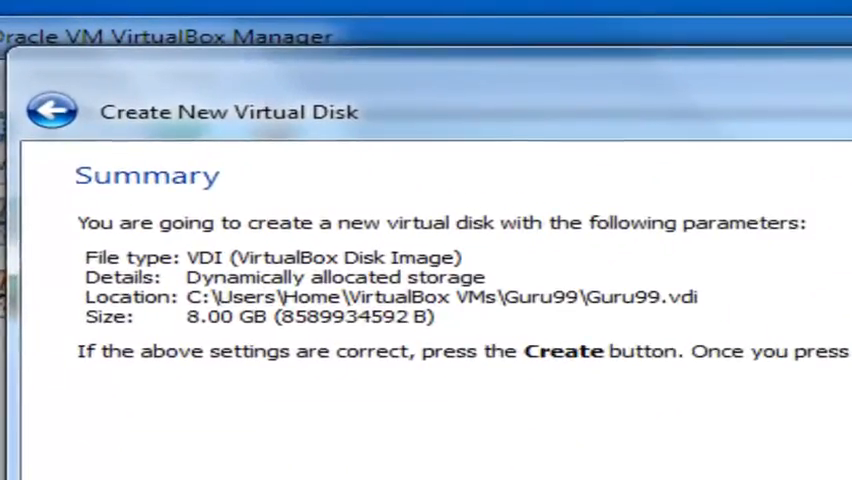
pyautogui.click(565, 351)
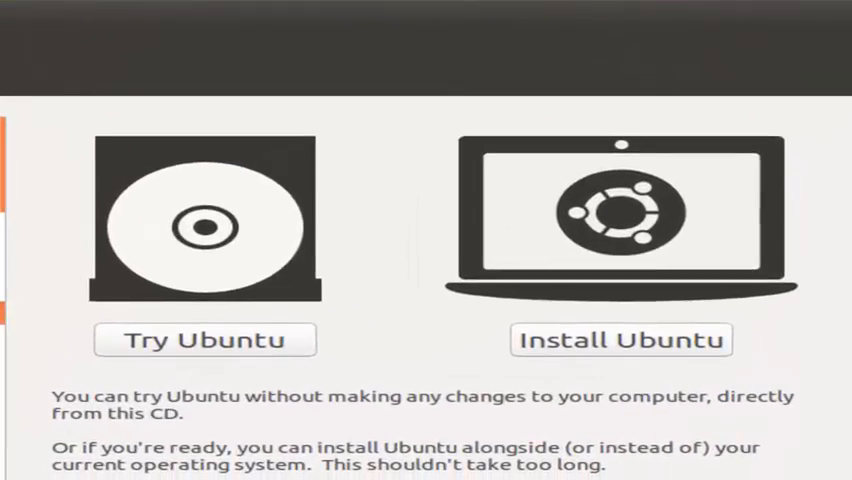
# - Start Install Ubuntu and continue past the preparation checks
pyautogui.scroll(-3)
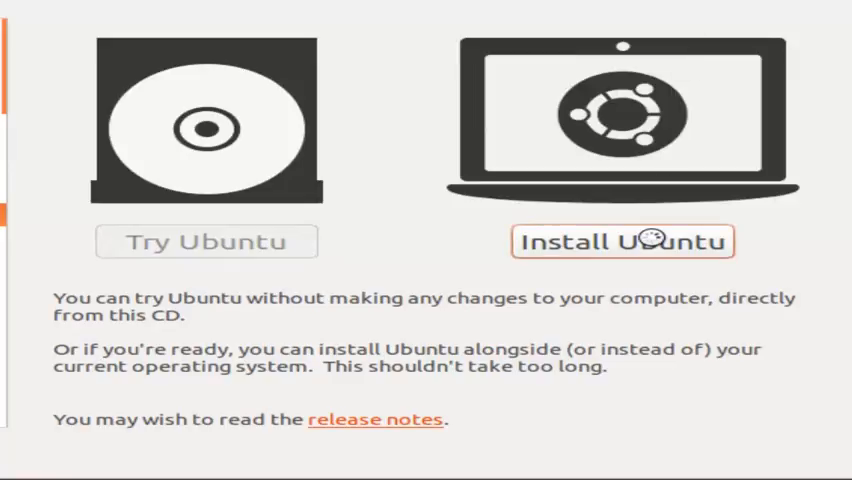
pyautogui.click(622, 241)
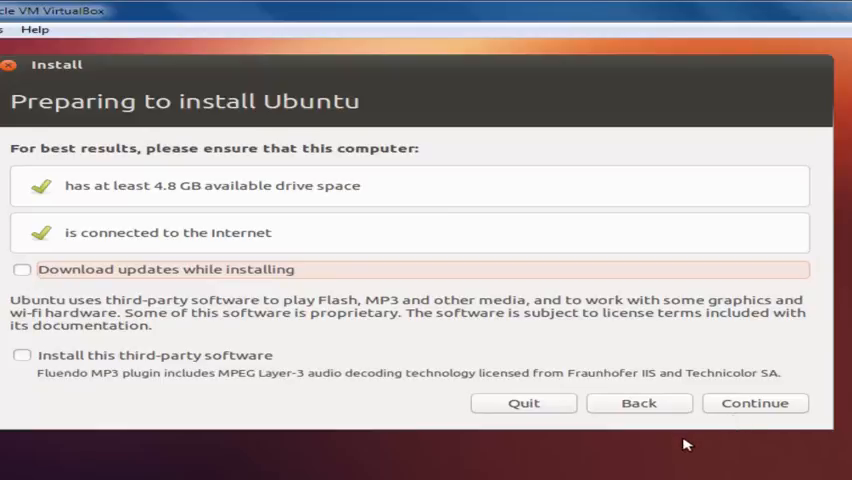
pyautogui.click(754, 402)
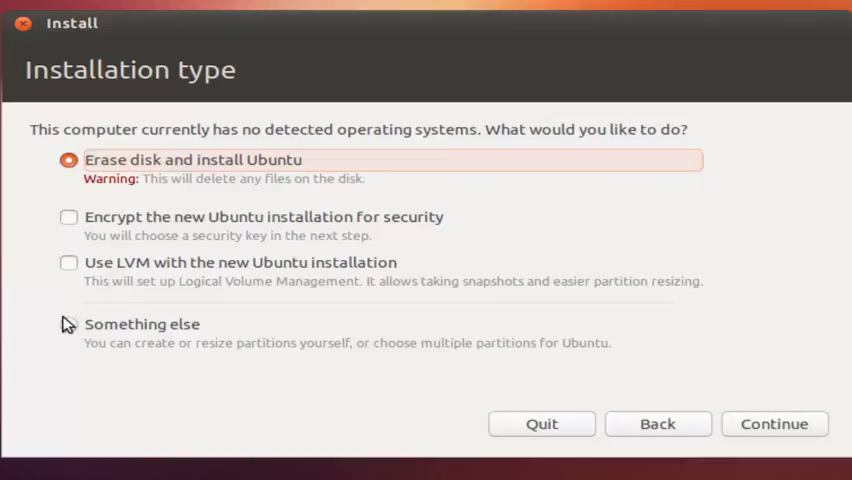
# - On Installation type, choose 'Erase disk and install Ubuntu'
pyautogui.click(69, 324)
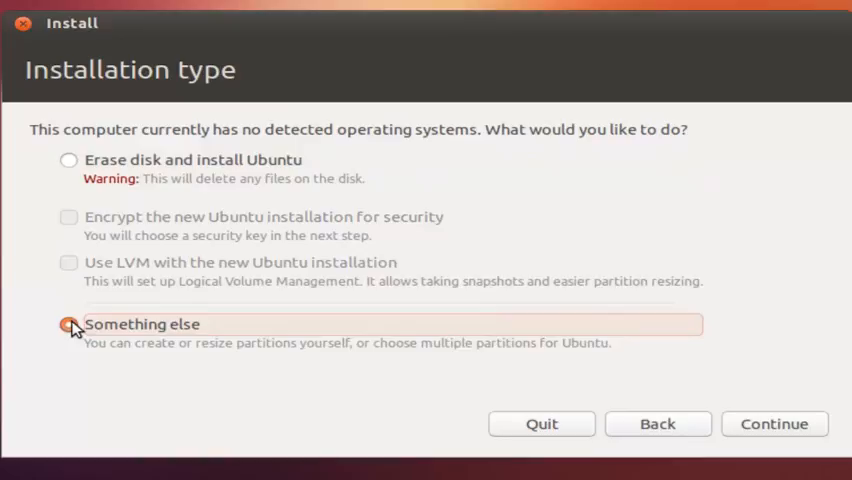
pyautogui.click(69, 324)
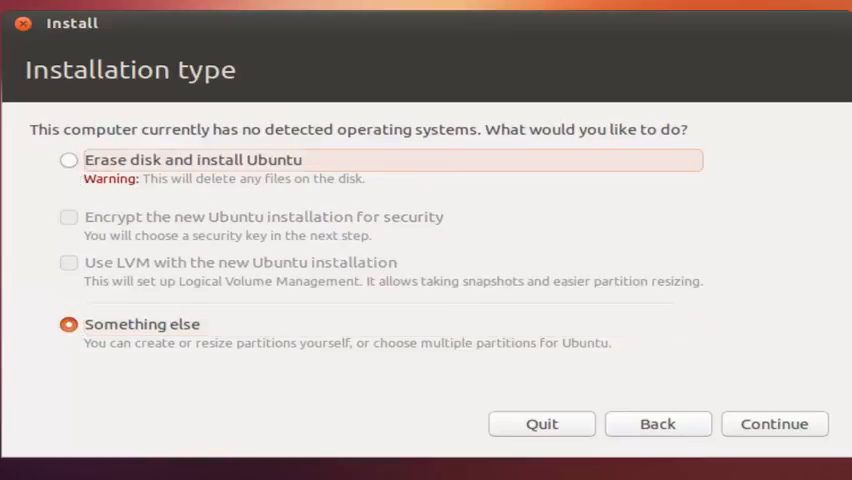
pyautogui.click(69, 160)
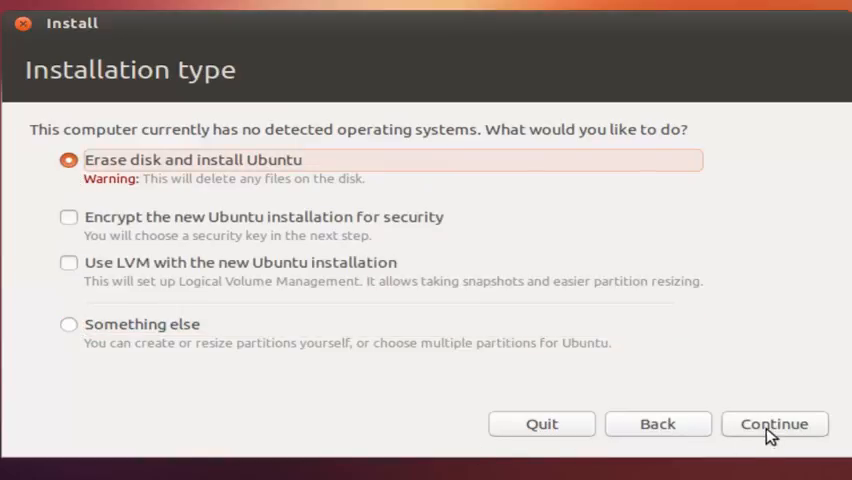
# - Continue with the install, keeping New Delhi as location and English (US) keyboard
pyautogui.click(775, 424)
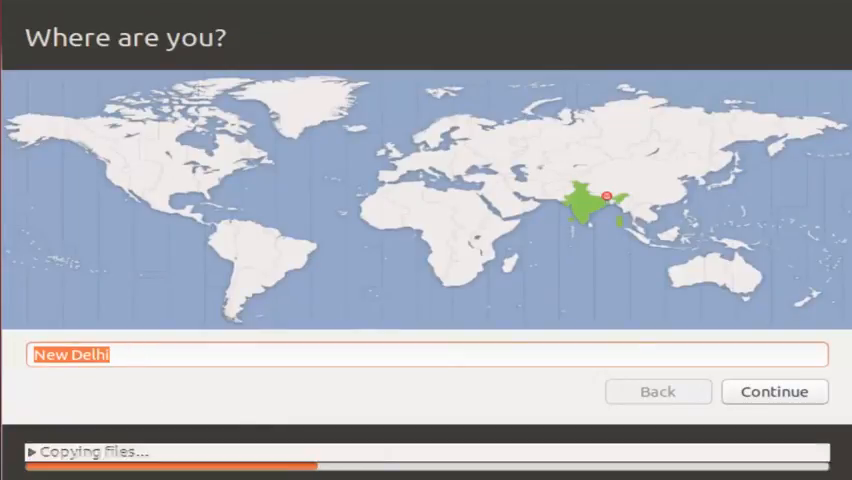
pyautogui.click(773, 391)
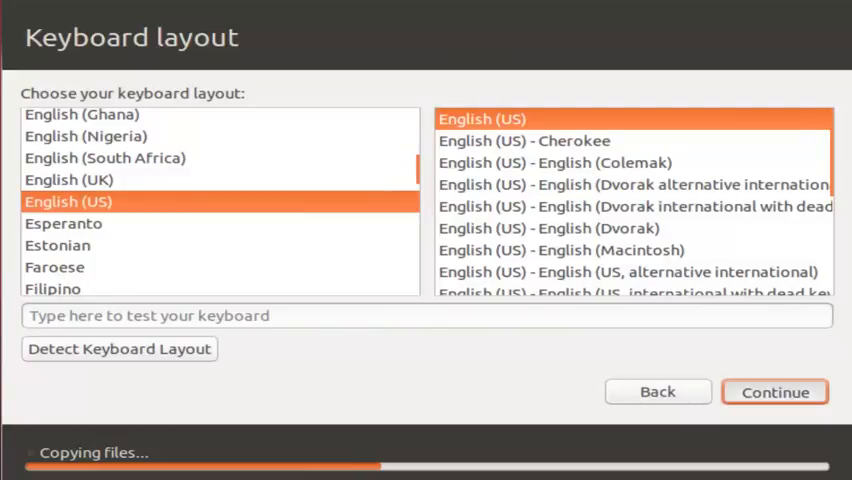
pyautogui.click(774, 391)
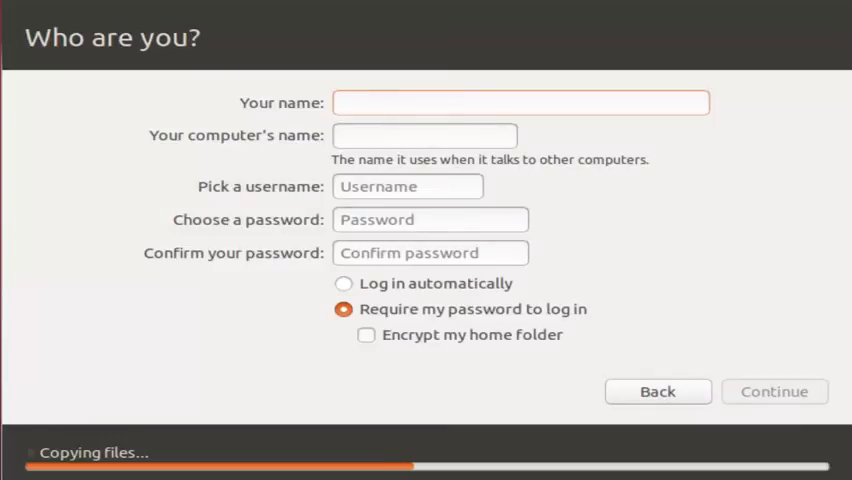
# - Enter 'guru99' as your name, confirm computer name and username, and continue
pyautogui.click(520, 102)
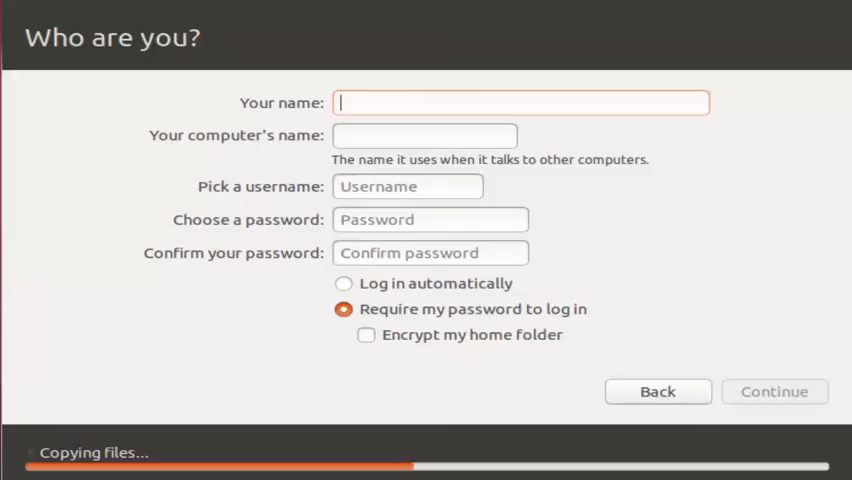
pyautogui.write('guru')
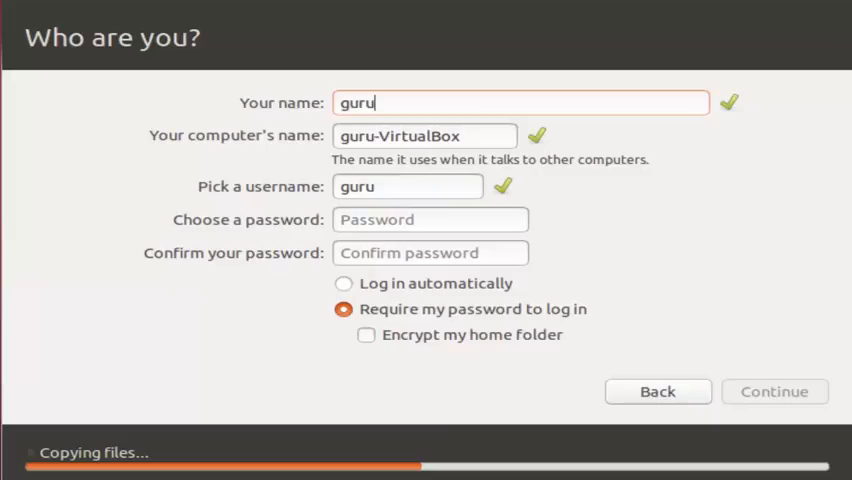
pyautogui.write('99')
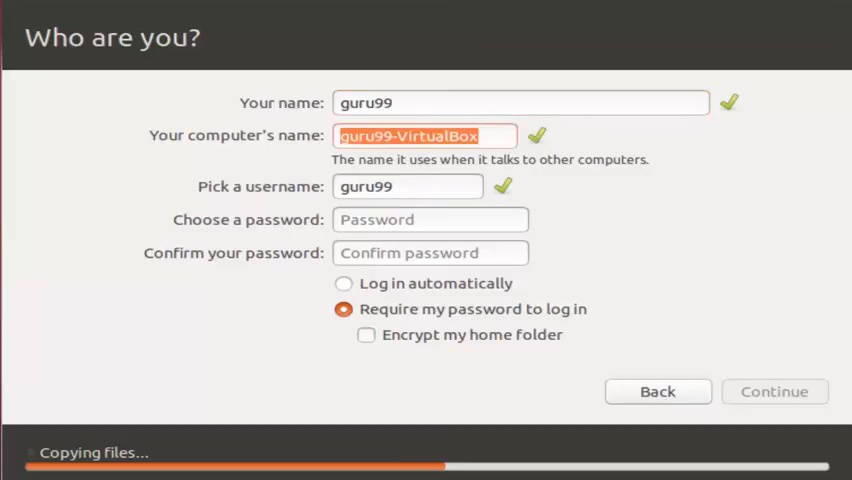
pyautogui.click(408, 186)
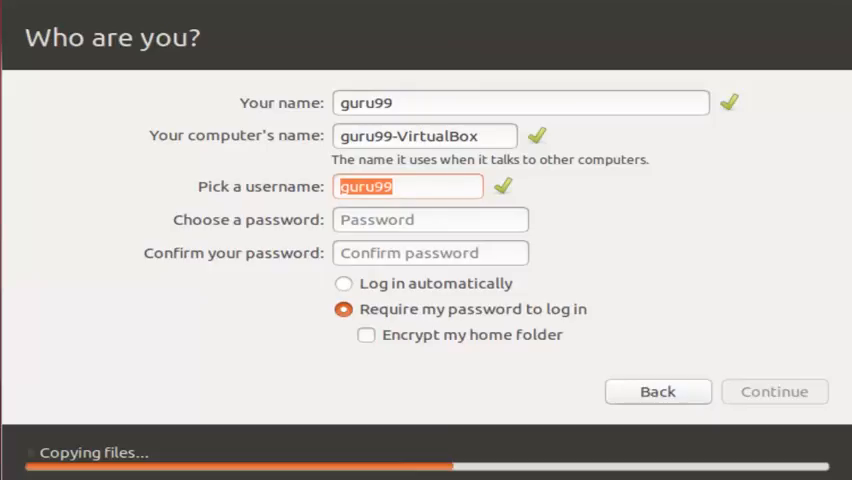
pyautogui.click(430, 219)
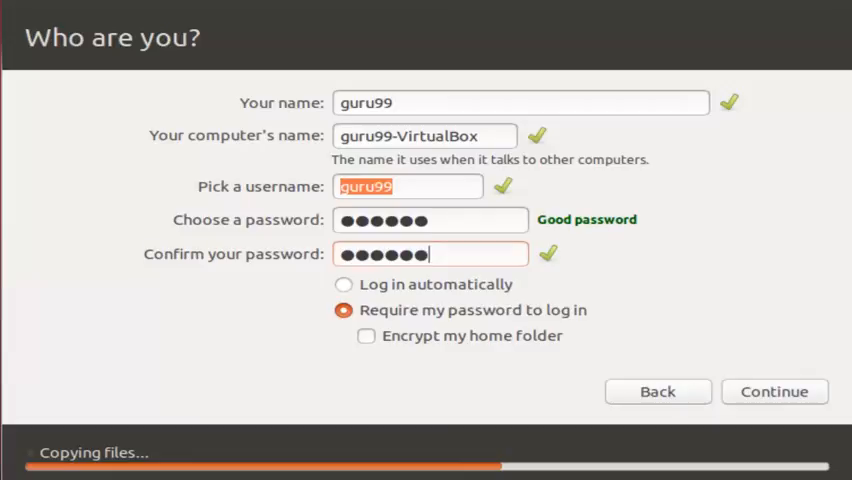
pyautogui.moveTo(518, 297)
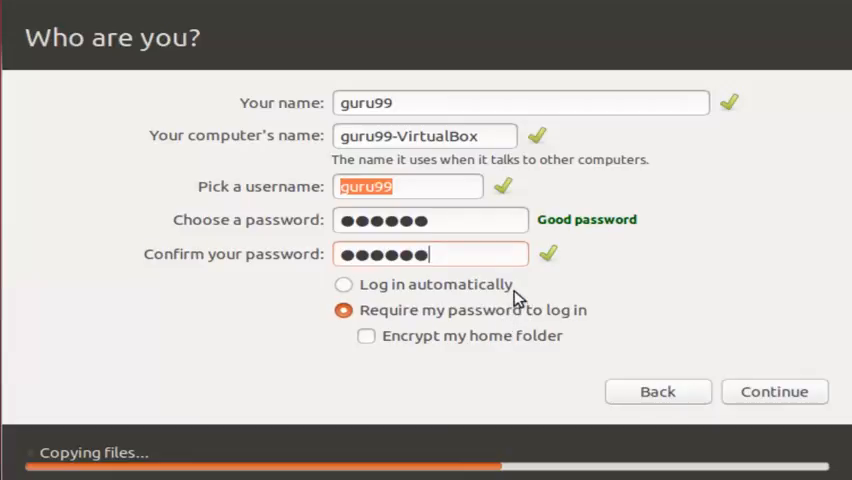
pyautogui.click(774, 391)
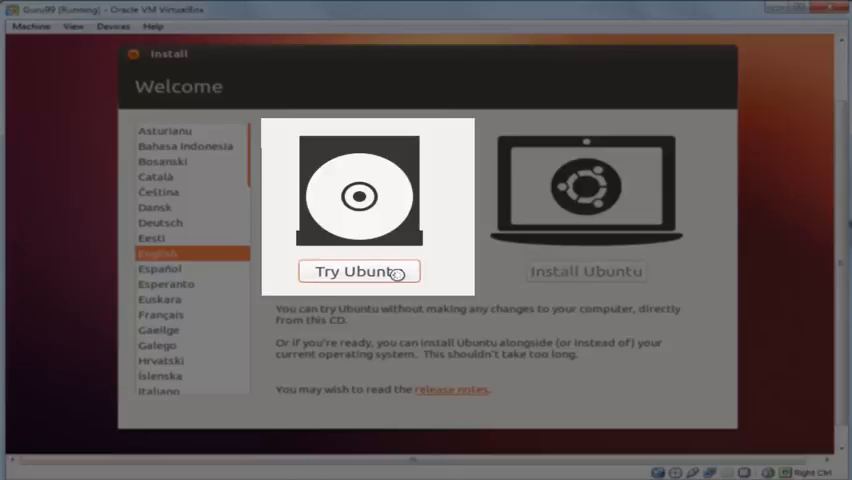
# - Run Try Ubuntu as a live session and show the Dash applications list
pyautogui.click(360, 271)
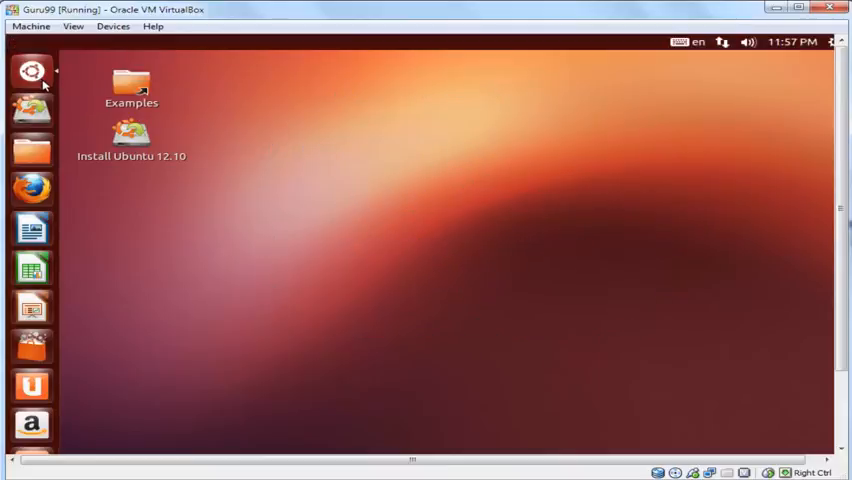
pyautogui.click(31, 71)
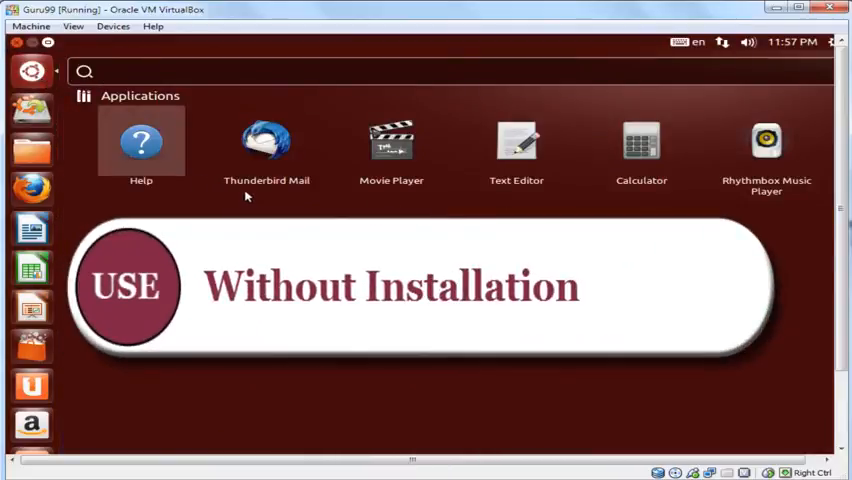